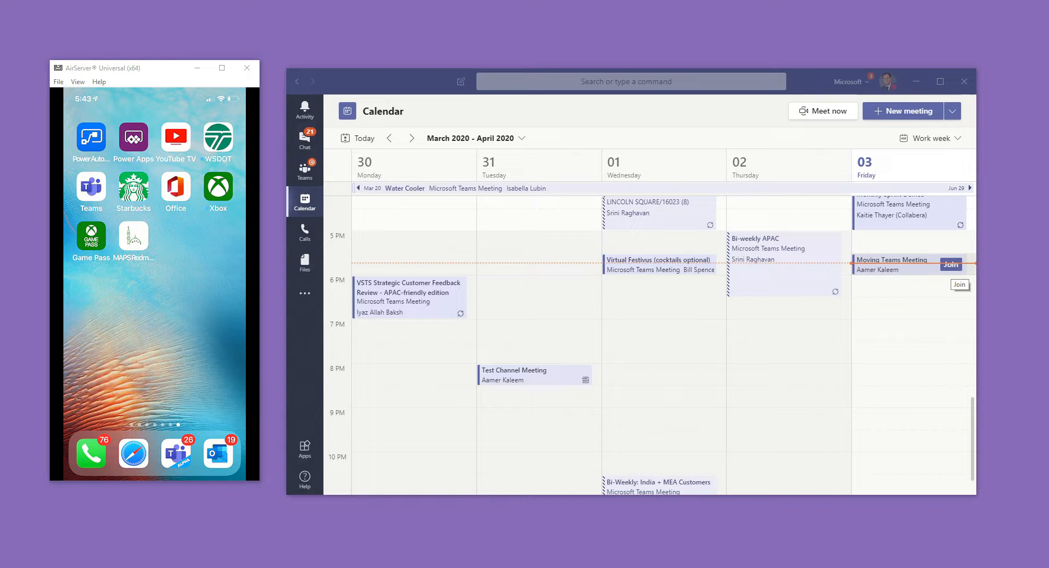
# Join the Friday 'Moving Teams Meeting from Desktop Client to Mobile Phone' event from the Calendar
pyautogui.click(950, 265)
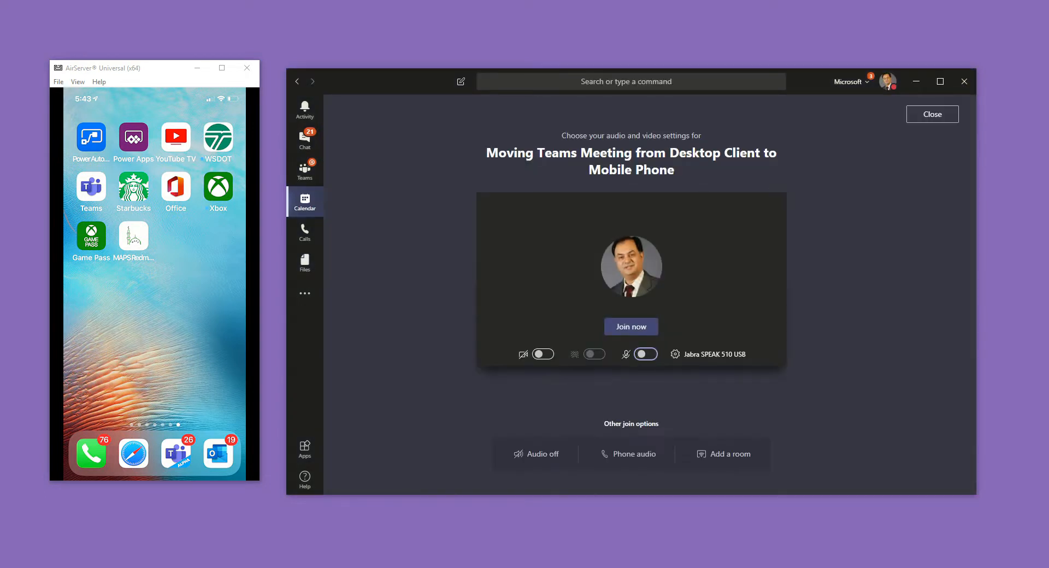
# Enter the meeting on the desktop with Join now from the pre-join screen
pyautogui.click(630, 326)
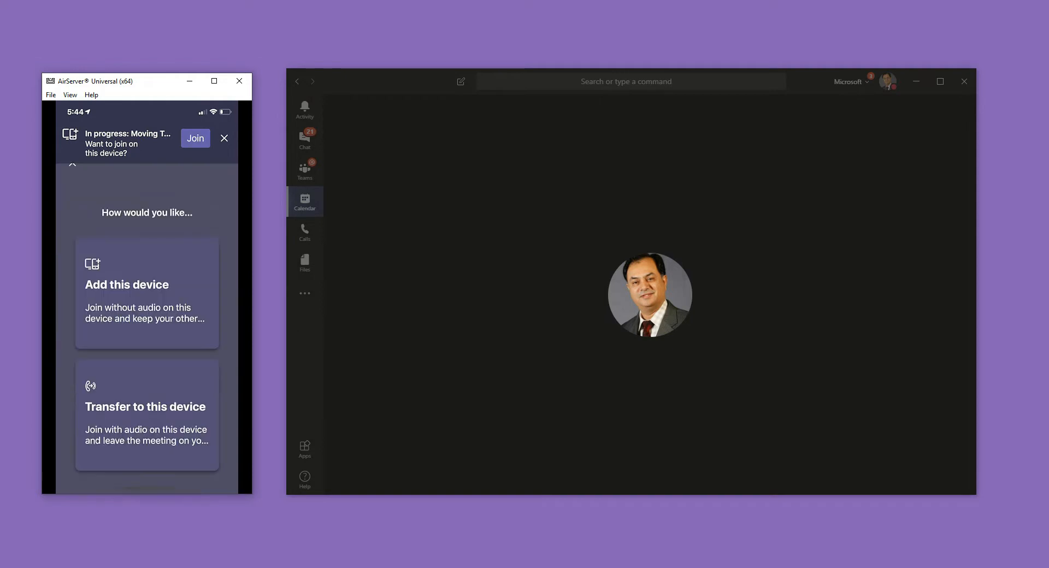
# Join the in-progress meeting from the iPhone Teams app banner
pyautogui.click(224, 139)
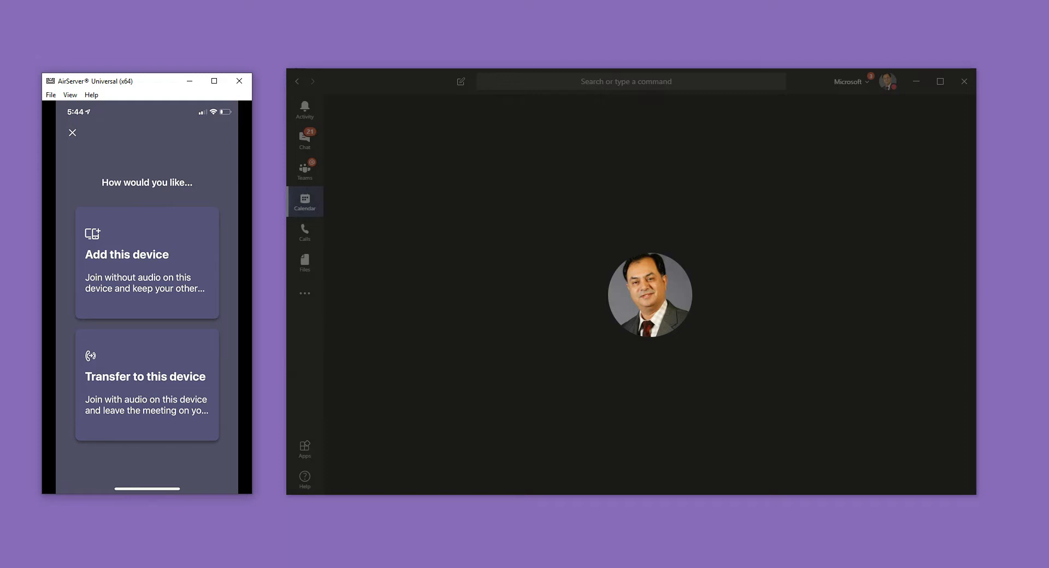
# Transfer the call to the iPhone, then dismiss the desktop removal notice
pyautogui.click(146, 385)
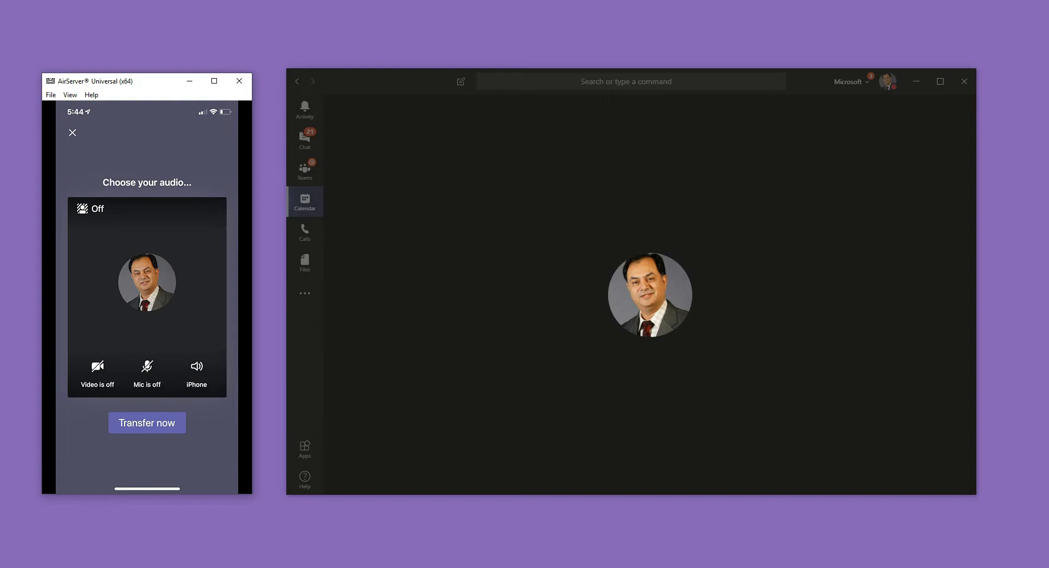
pyautogui.click(147, 423)
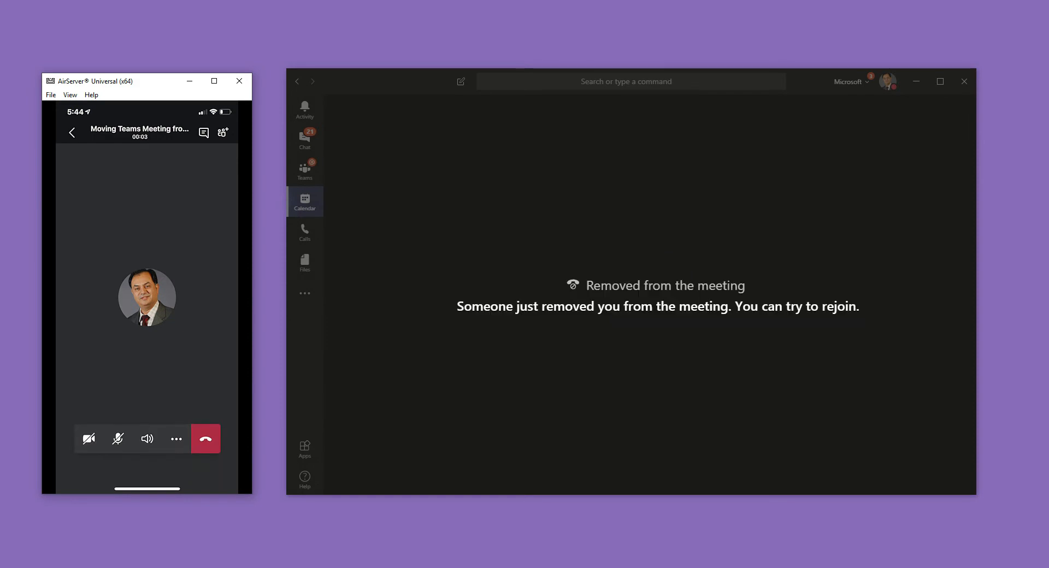
pyautogui.click(305, 140)
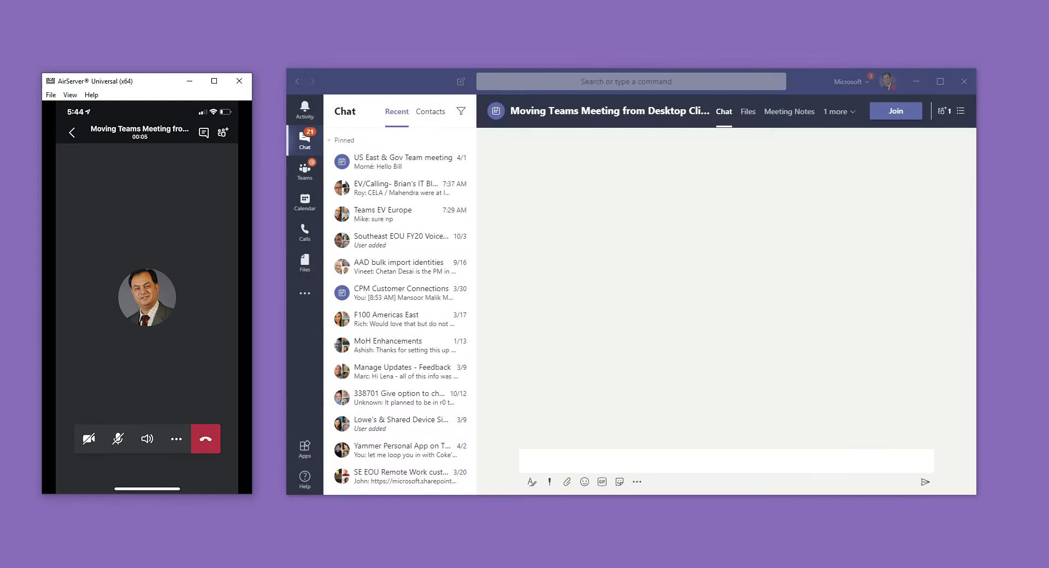